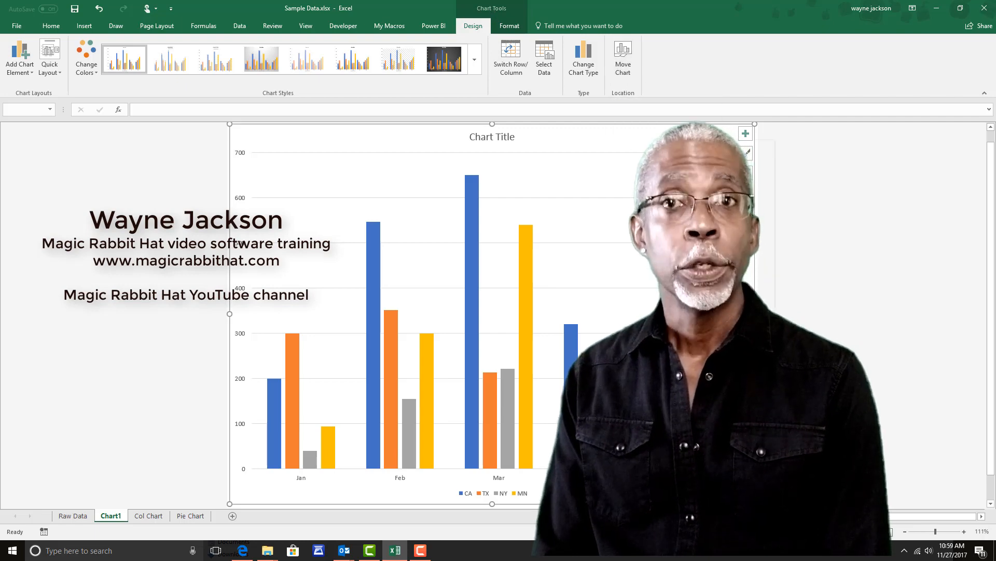
Preview the chart options, then show the Col Chart sheet's Jan–May CA, TX, NY, MN sales
{"action": "left_click", "coordinate": [622, 58]}
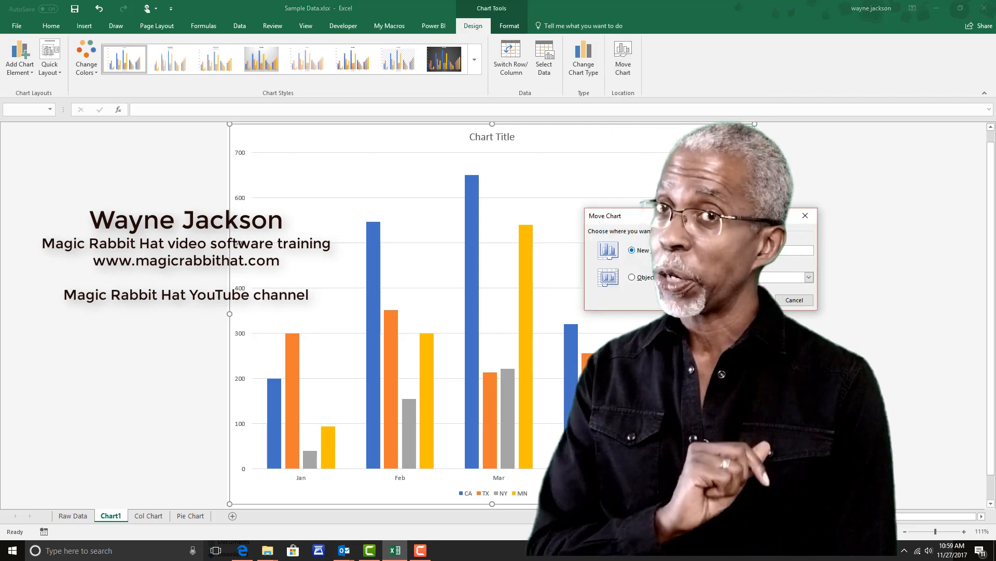
{"action": "left_click", "coordinate": [631, 276]}
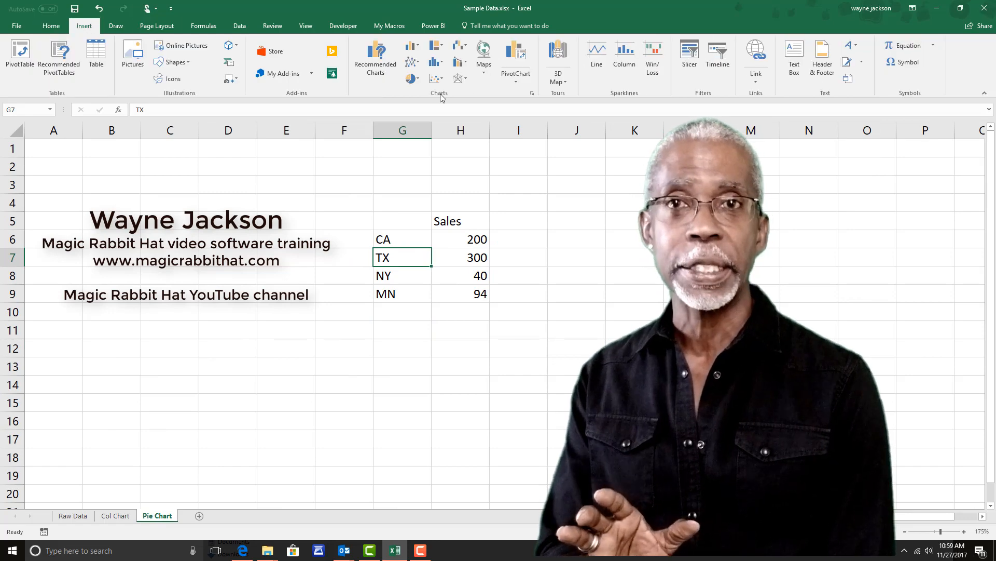
{"action": "left_click", "coordinate": [532, 93]}
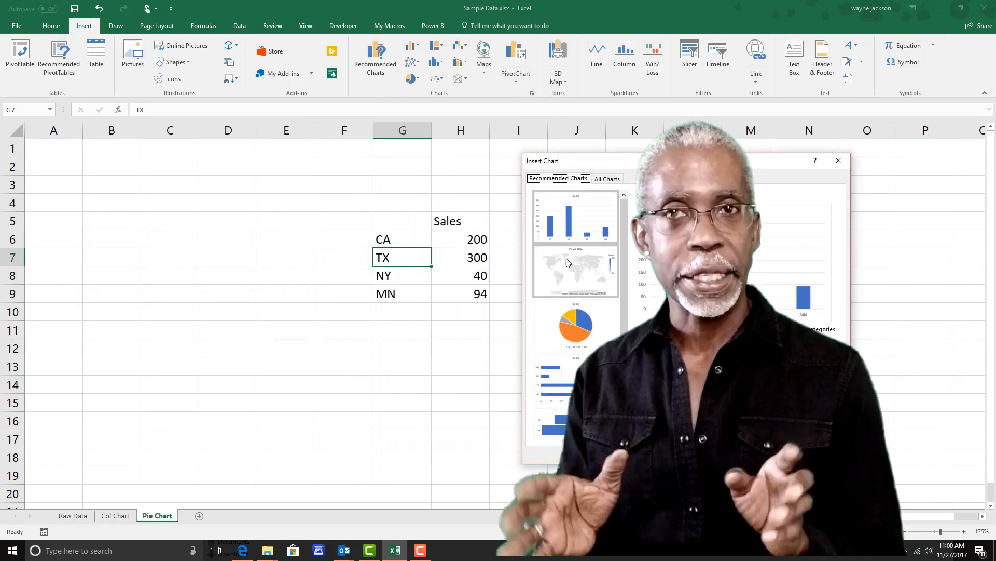
{"action": "left_click", "coordinate": [606, 178]}
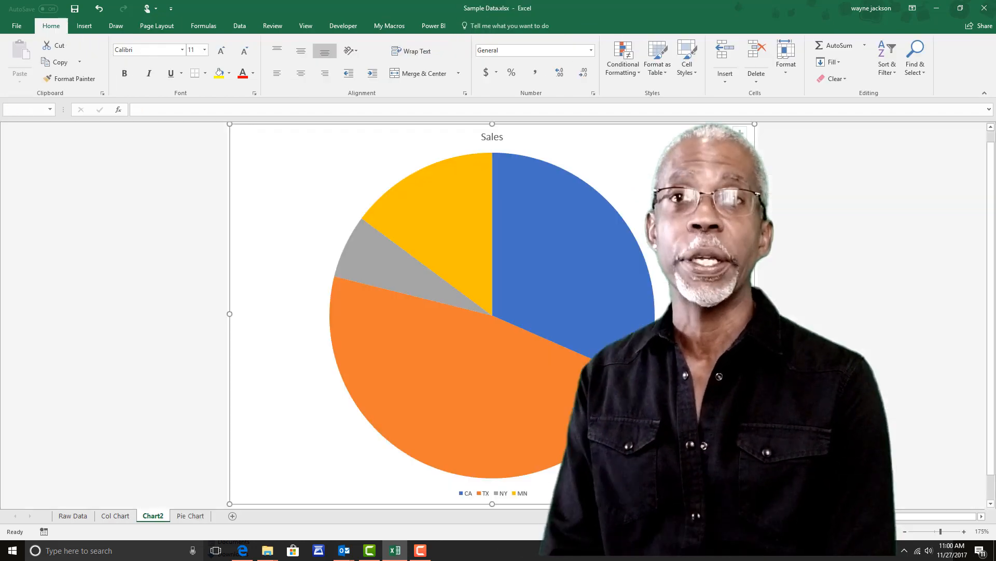
{"action": "left_click", "coordinate": [744, 132]}
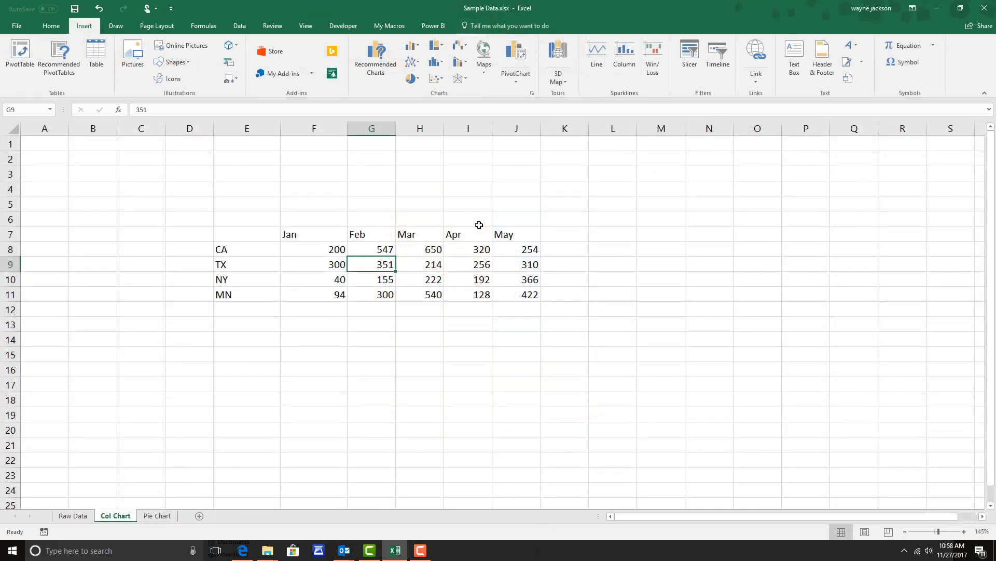
{"action": "mouse_move", "coordinate": [241, 233]}
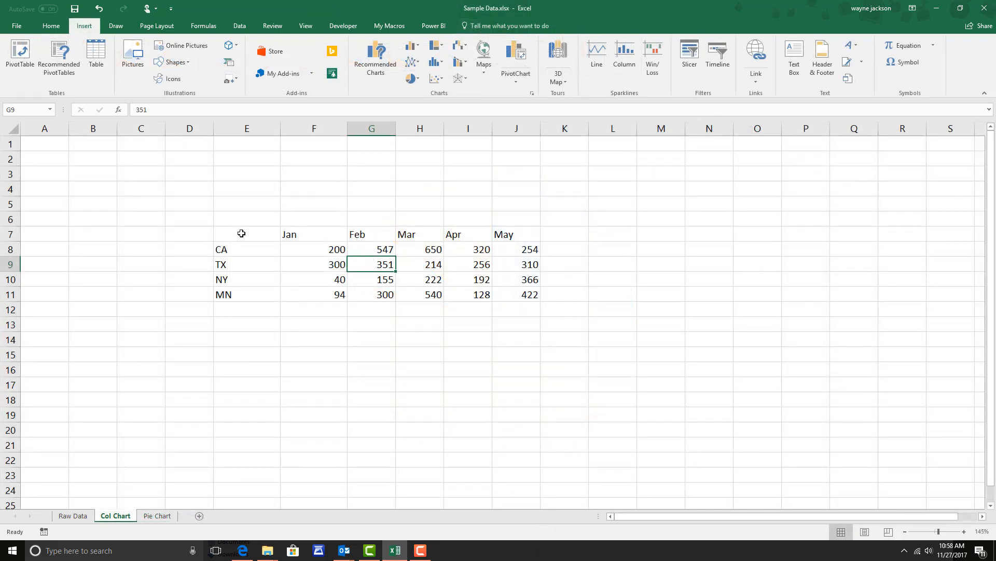
Chart the range E7:J11 as a default column chart on a new Chart1 sheet
{"action": "left_click_drag", "start_coordinate": [246, 235], "coordinate": [515, 295]}
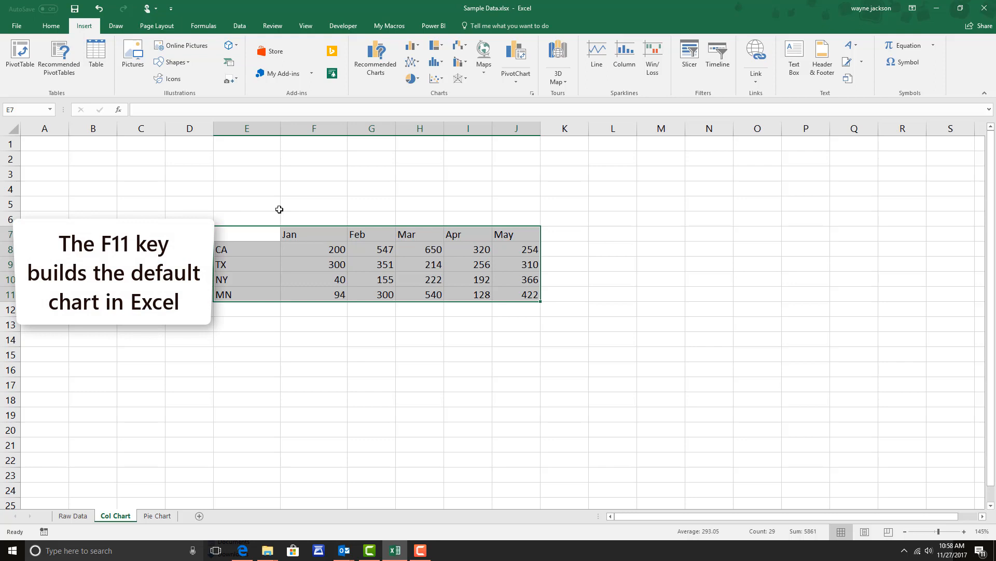
{"action": "key", "text": "f11"}
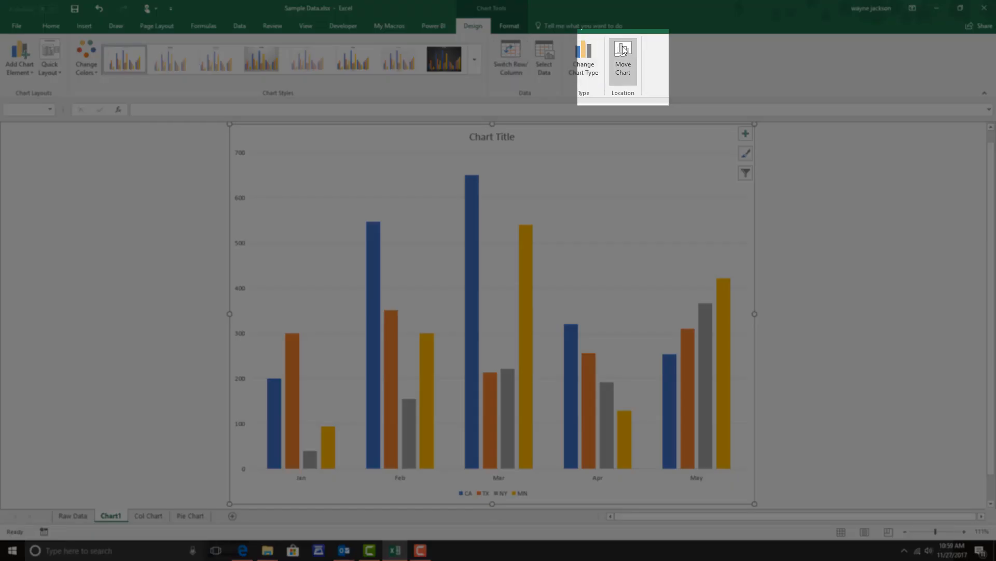
{"action": "mouse_move", "coordinate": [623, 57]}
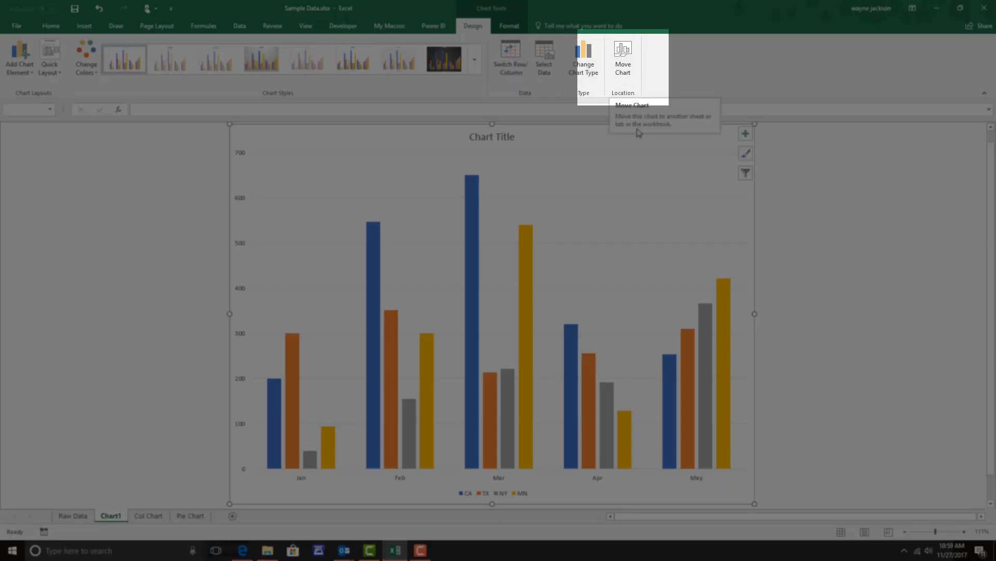
Move the column chart onto the Col Chart sheet as an embedded object
{"action": "right_click", "coordinate": [667, 140]}
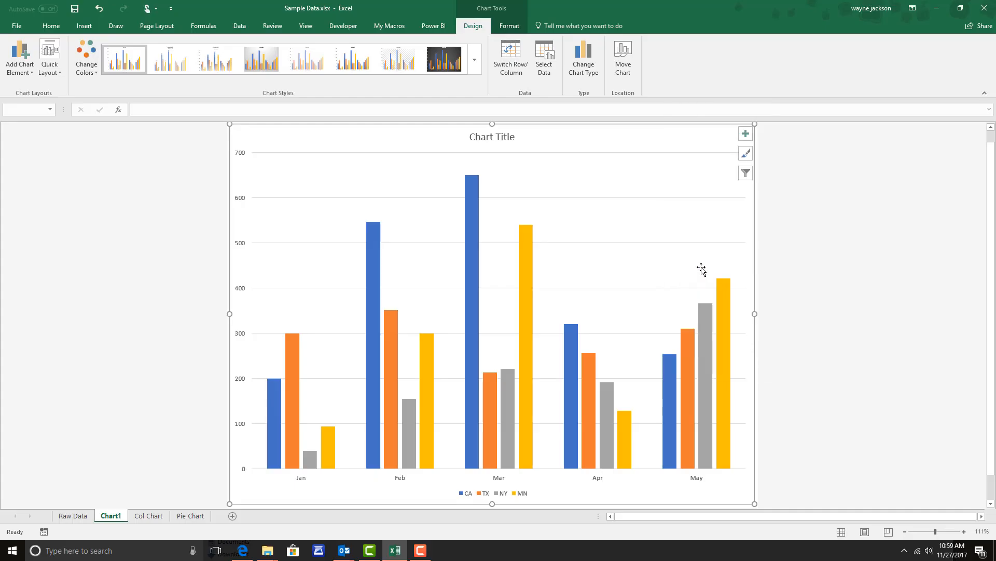
{"action": "left_click", "coordinate": [623, 57]}
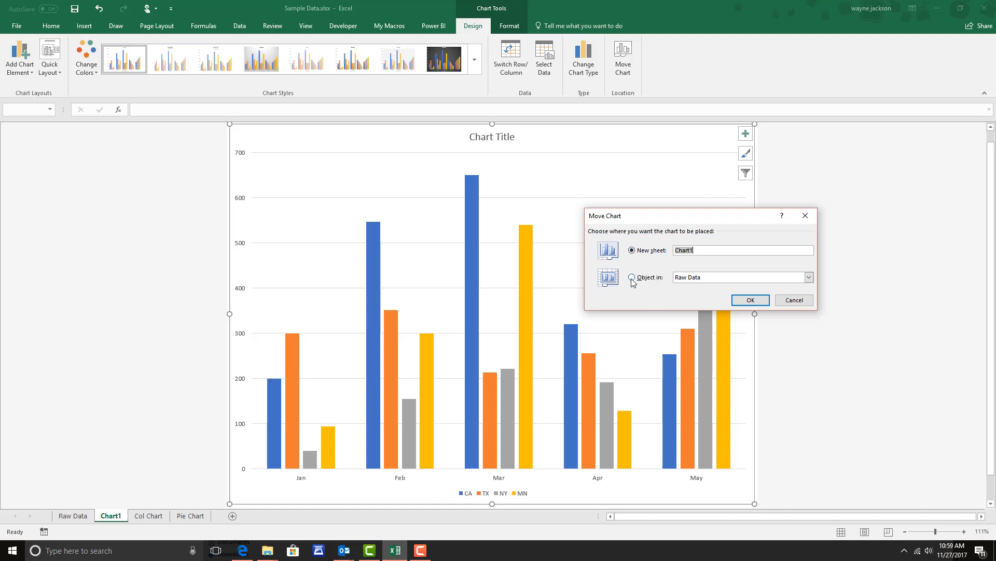
{"action": "left_click", "coordinate": [631, 277]}
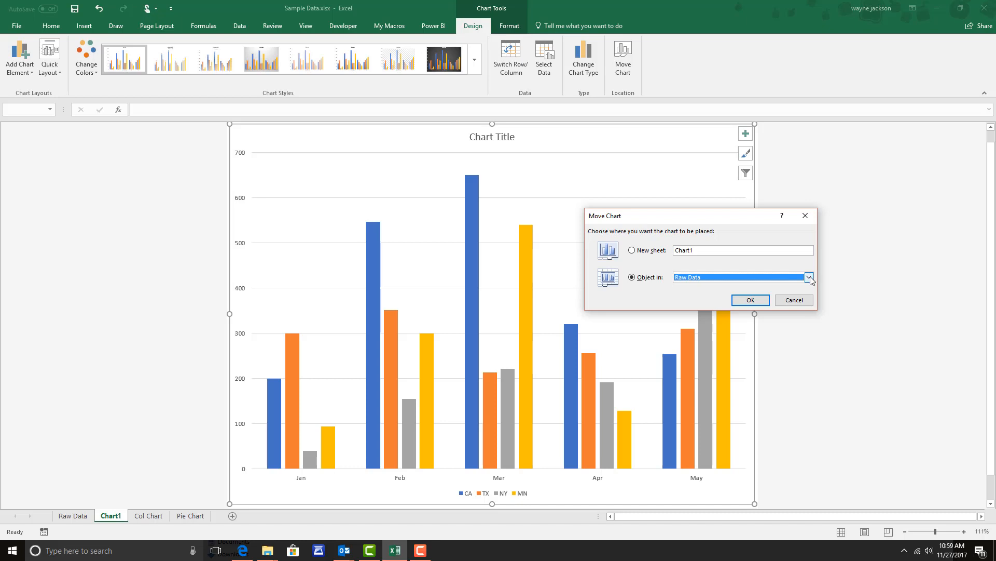
{"action": "left_click", "coordinate": [809, 278]}
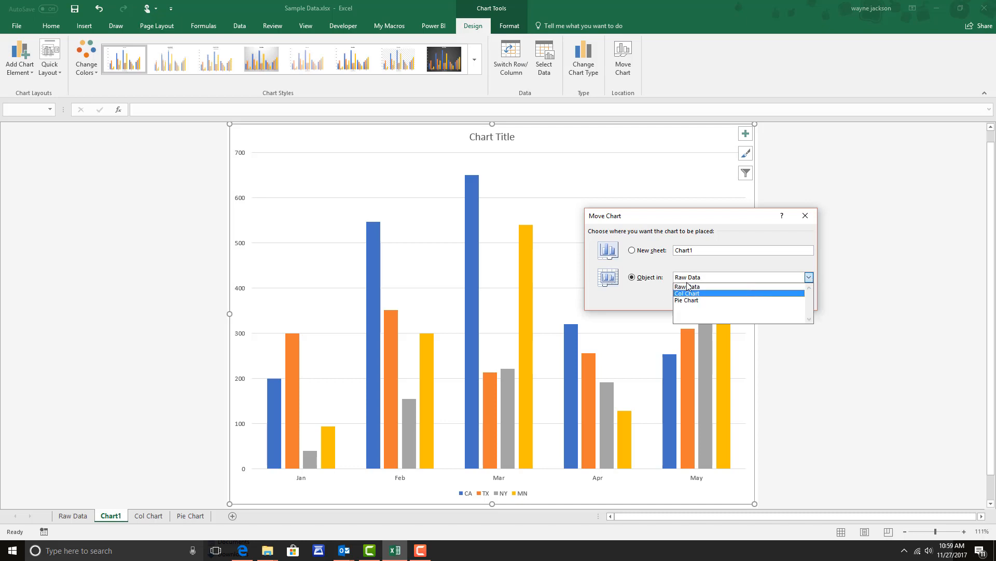
{"action": "left_click", "coordinate": [687, 292]}
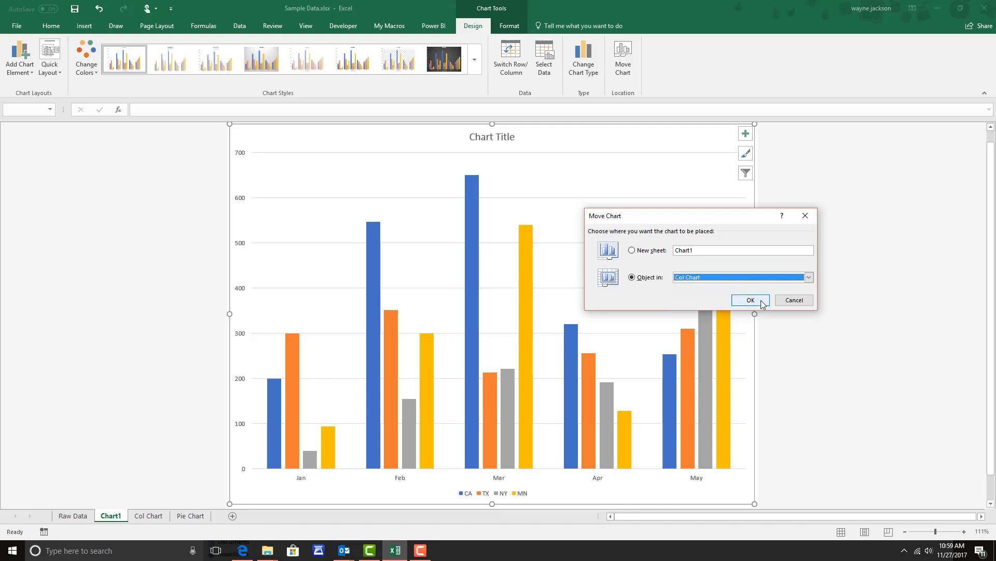
{"action": "left_click", "coordinate": [750, 300]}
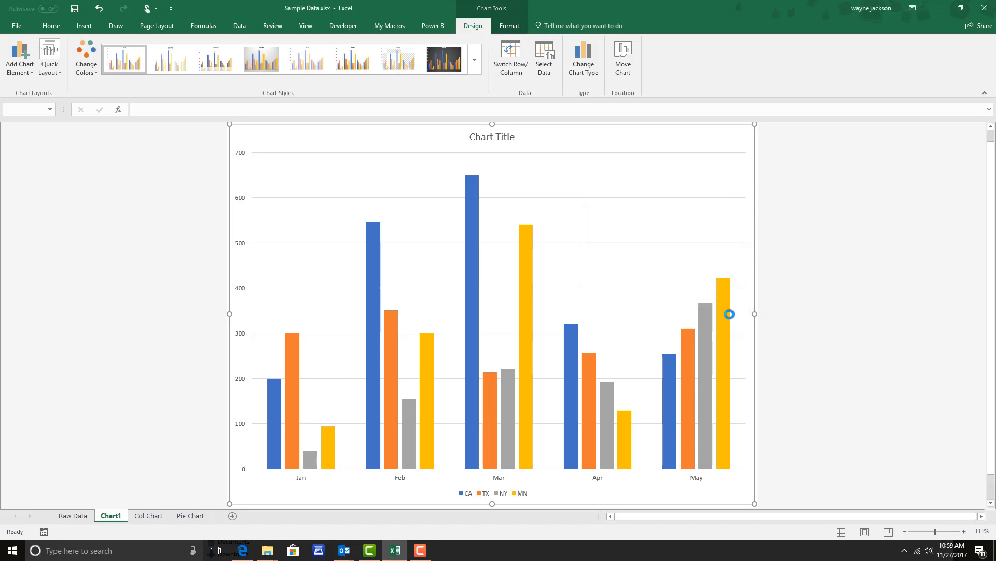
{"action": "left_click", "coordinate": [116, 516]}
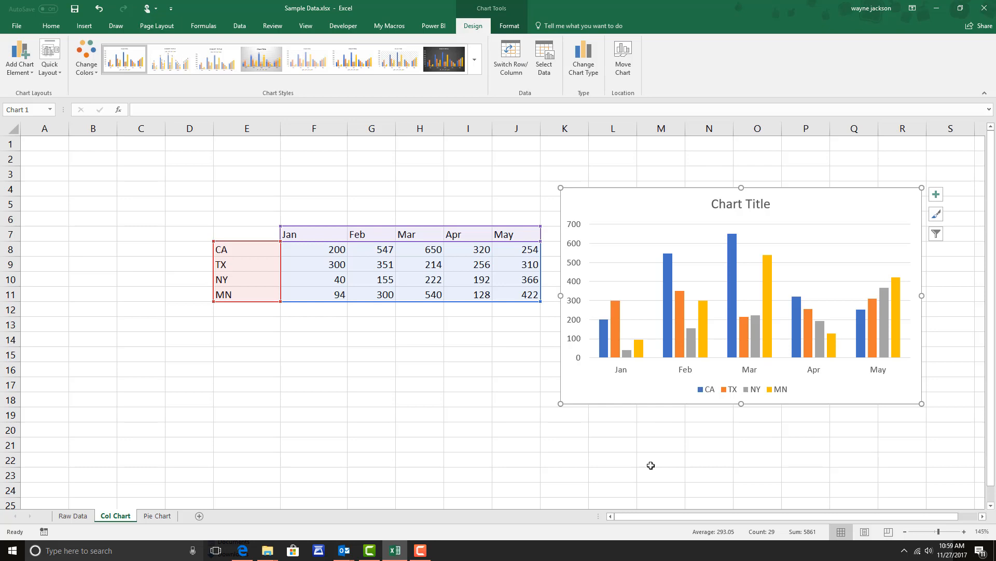
On the Pie Chart sheet, select a Sales data cell and show the Insert tab
{"action": "left_click", "coordinate": [468, 399]}
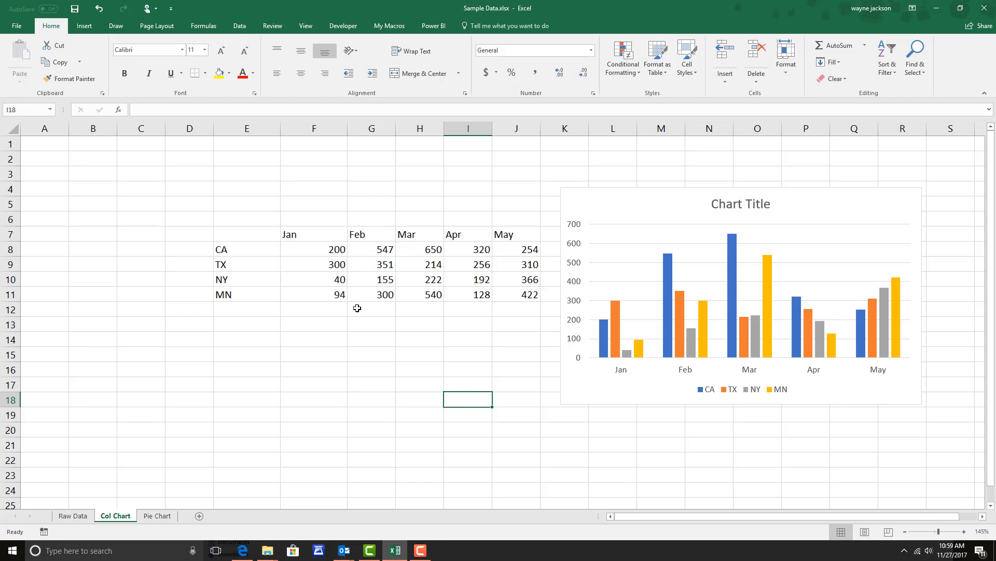
{"action": "mouse_move", "coordinate": [362, 309]}
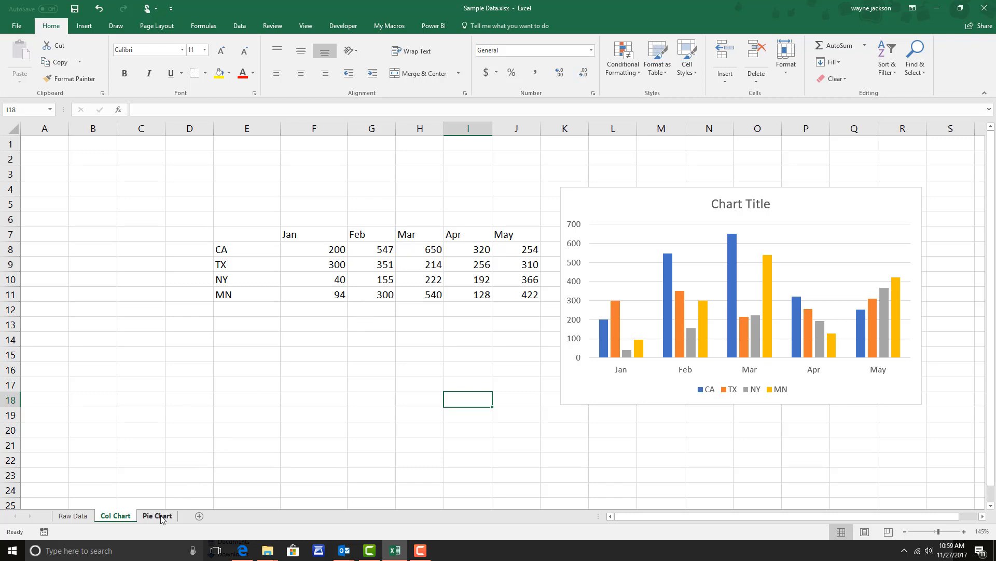
{"action": "left_click", "coordinate": [157, 515]}
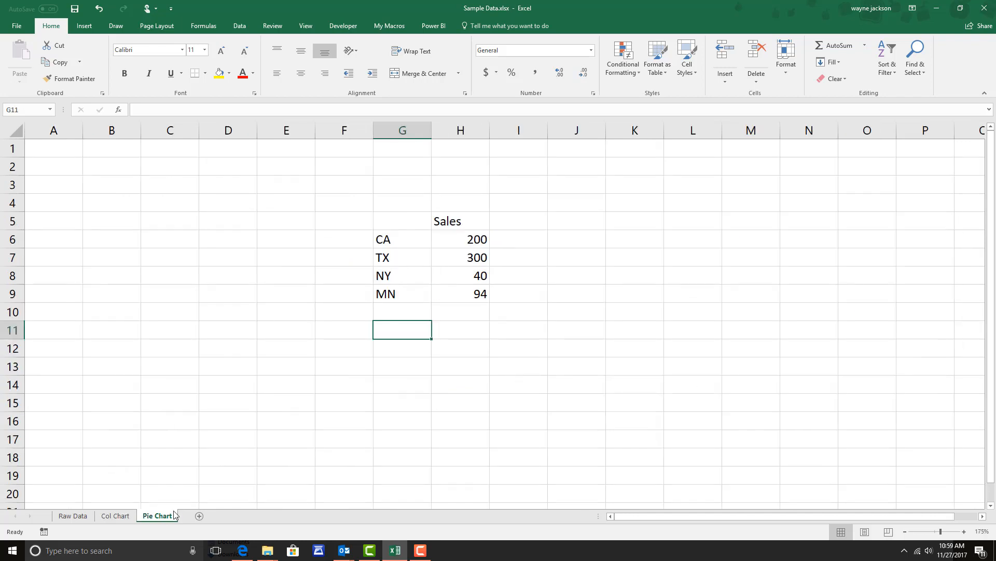
{"action": "mouse_move", "coordinate": [408, 256]}
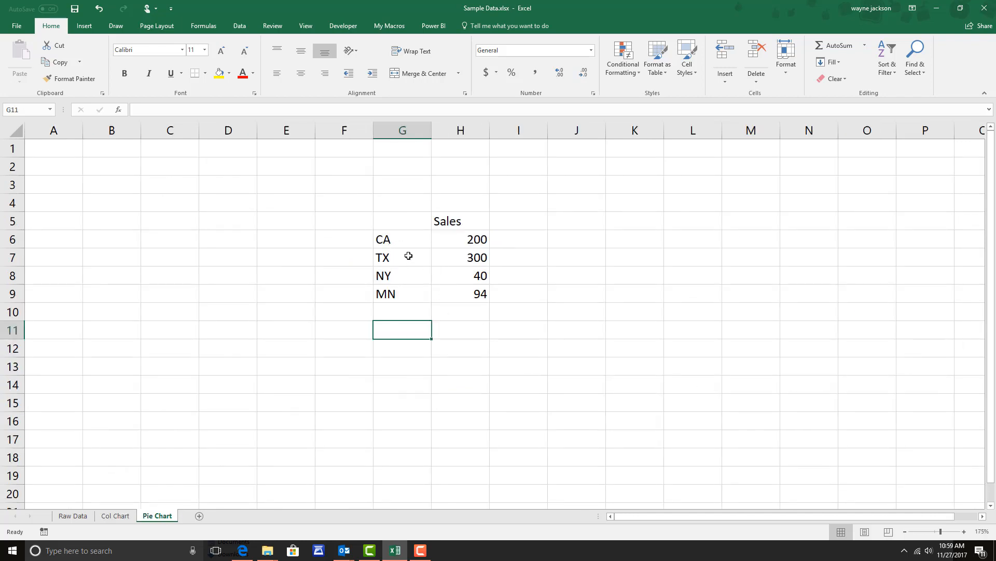
{"action": "left_click", "coordinate": [402, 258]}
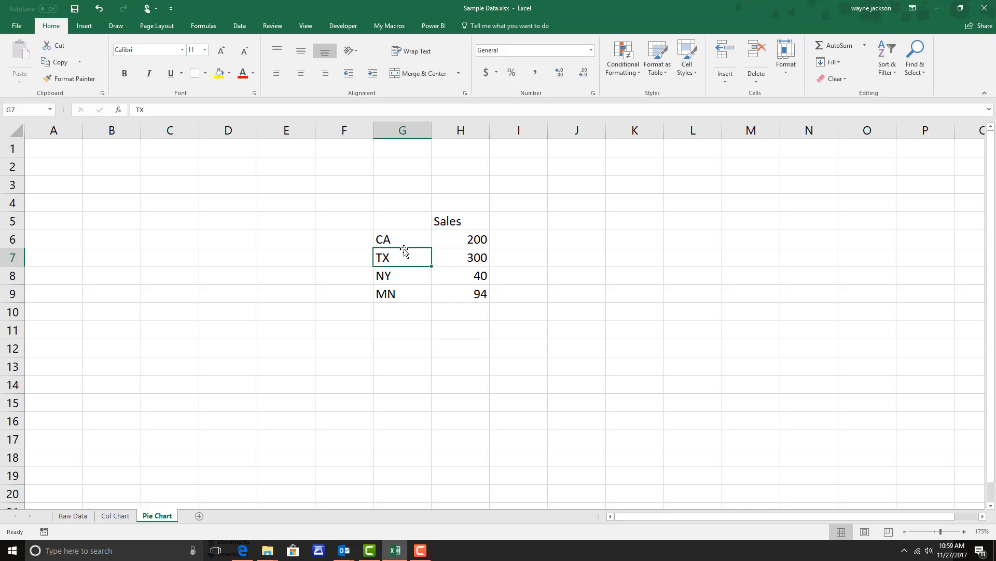
{"action": "left_click", "coordinate": [83, 26]}
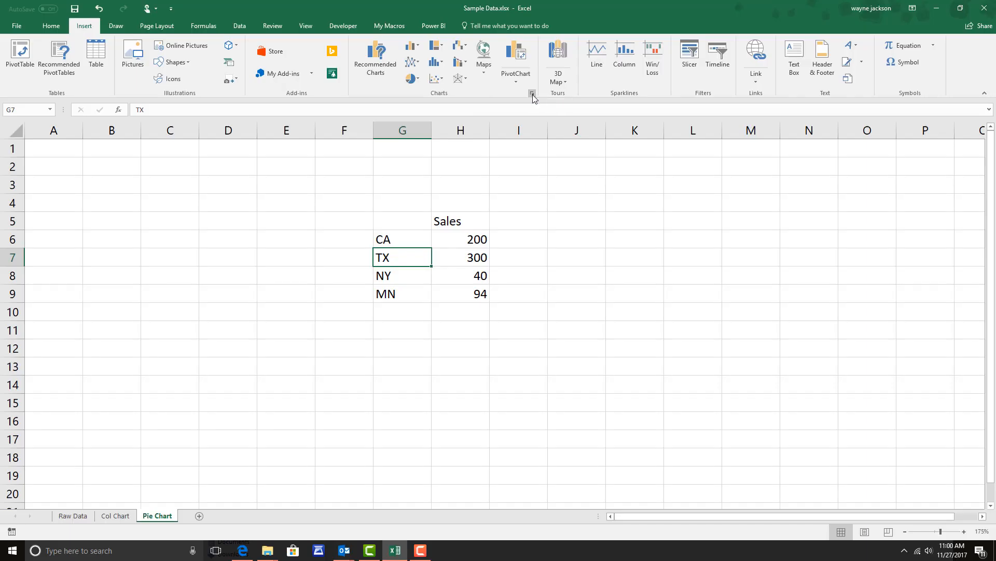
Choose Pie from All Charts in the Insert Chart dialog and confirm
{"action": "left_click", "coordinate": [532, 93]}
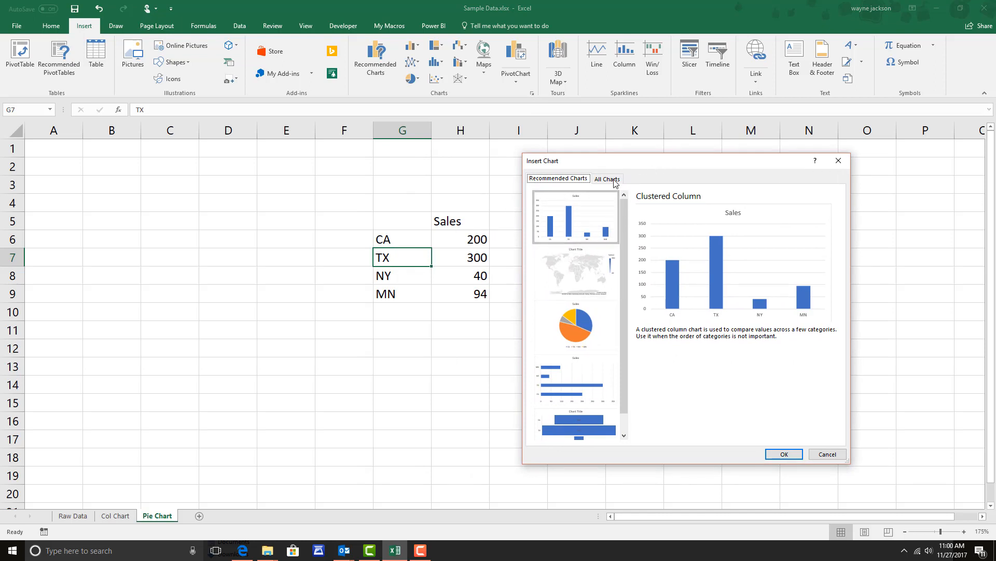
{"action": "left_click", "coordinate": [606, 178]}
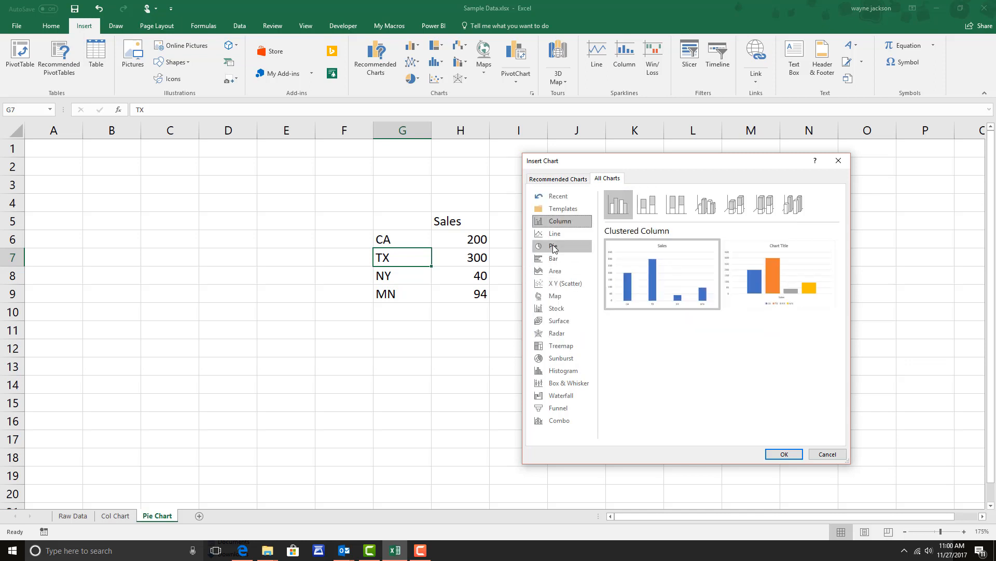
{"action": "left_click", "coordinate": [554, 246]}
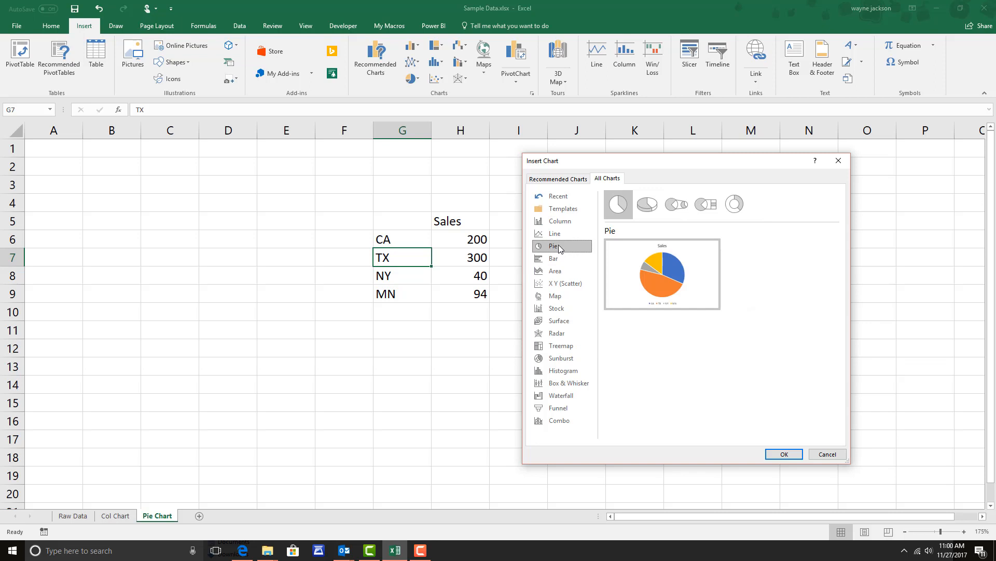
{"action": "mouse_move", "coordinate": [618, 203]}
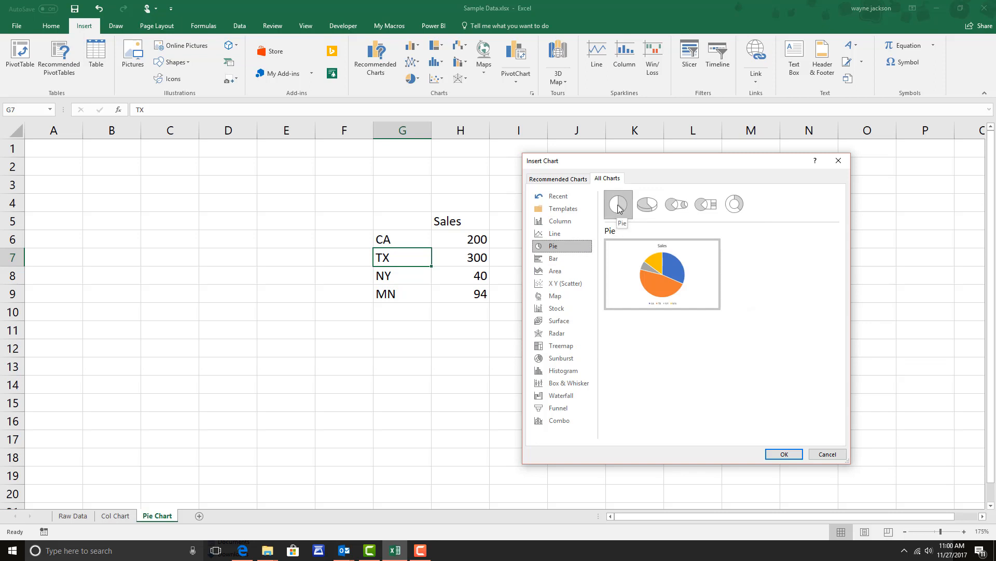
{"action": "mouse_move", "coordinate": [676, 204]}
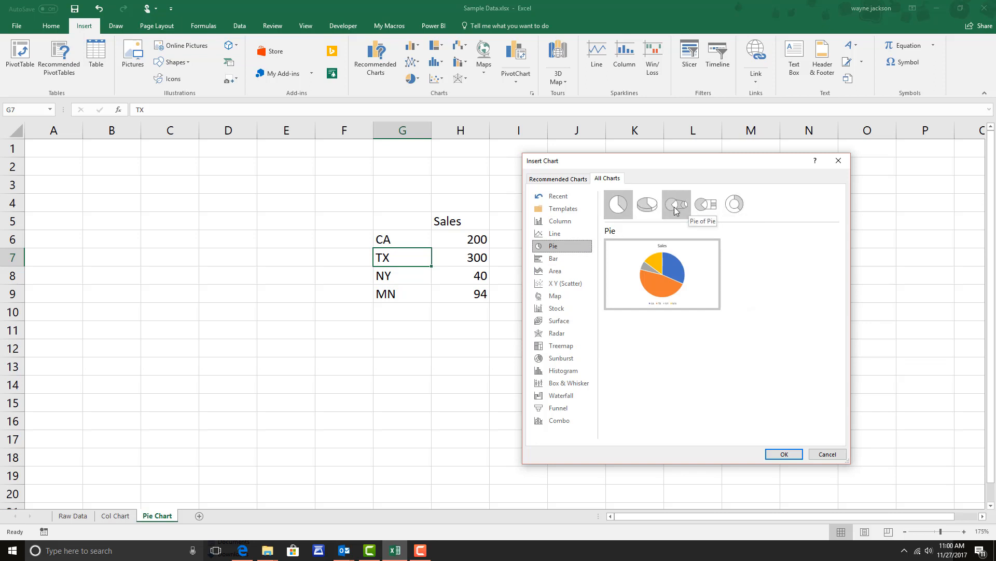
{"action": "mouse_move", "coordinate": [617, 204]}
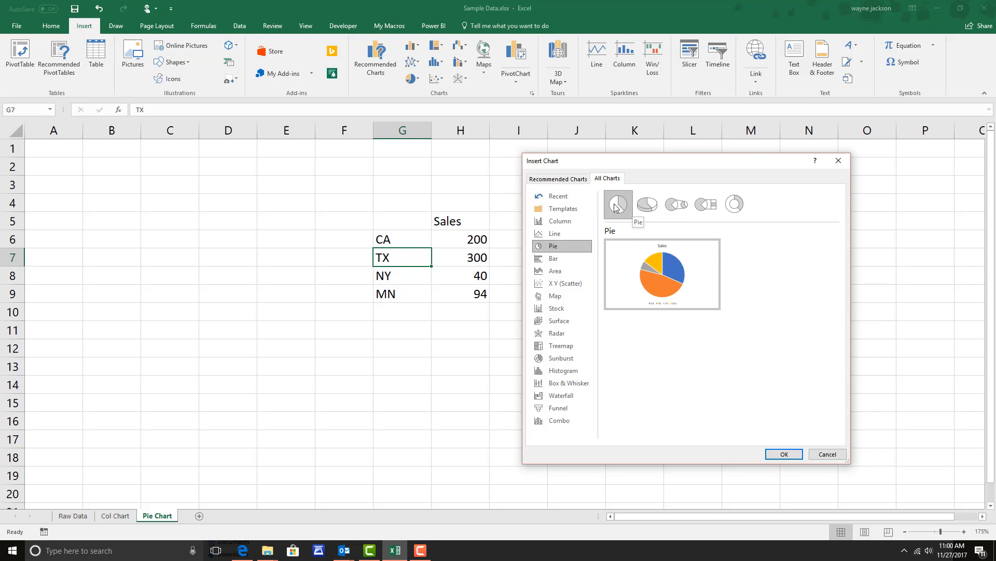
{"action": "mouse_move", "coordinate": [616, 206]}
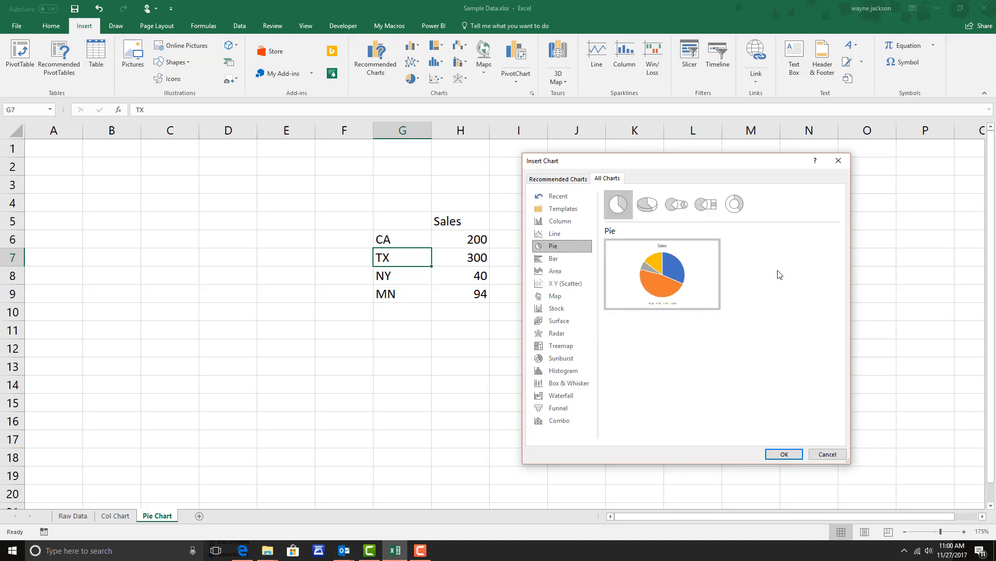
{"action": "left_click", "coordinate": [783, 454]}
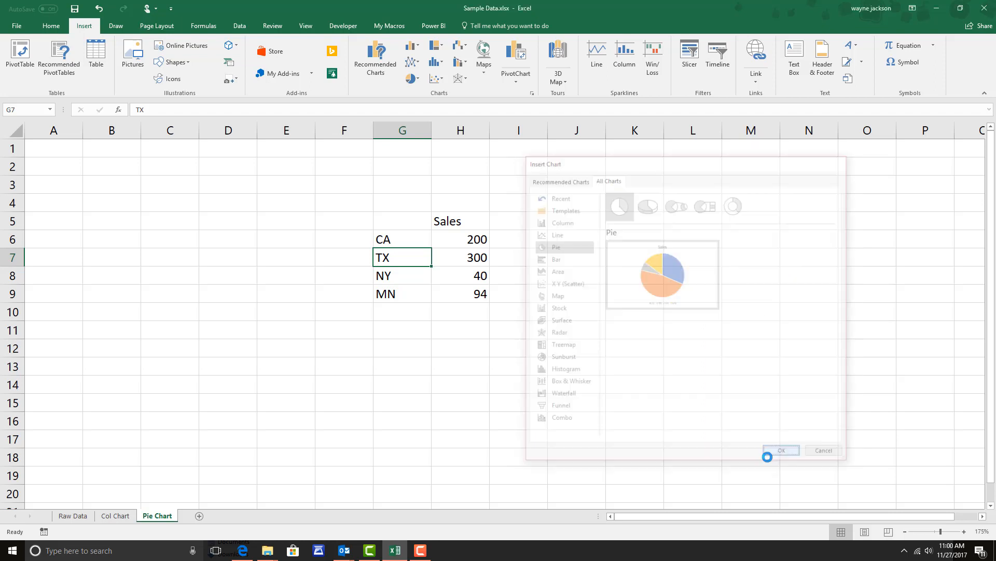
Put a full-page pie chart of the CA, TX, NY and MN sales on Chart2
{"action": "left_click", "coordinate": [781, 450]}
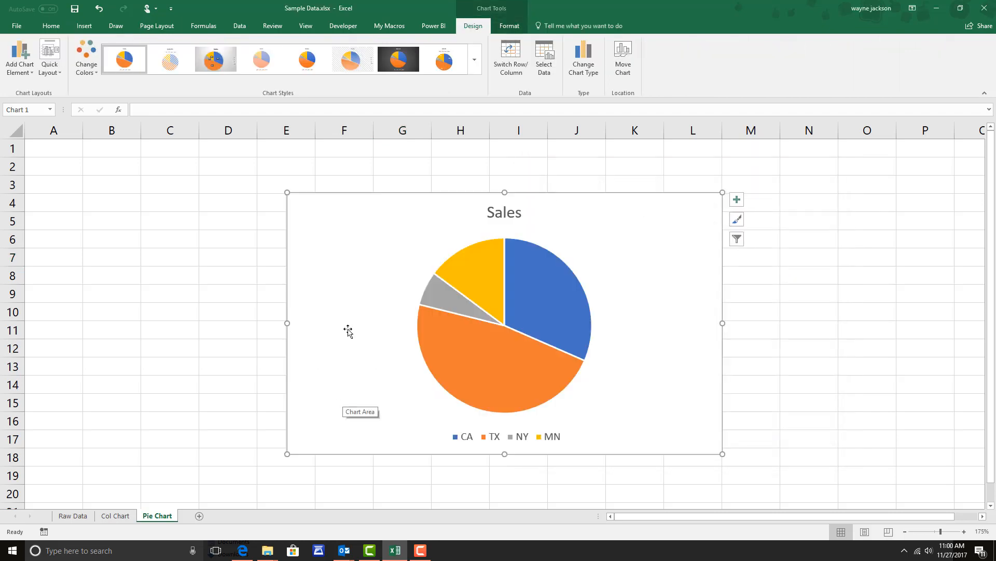
{"action": "mouse_move", "coordinate": [393, 218]}
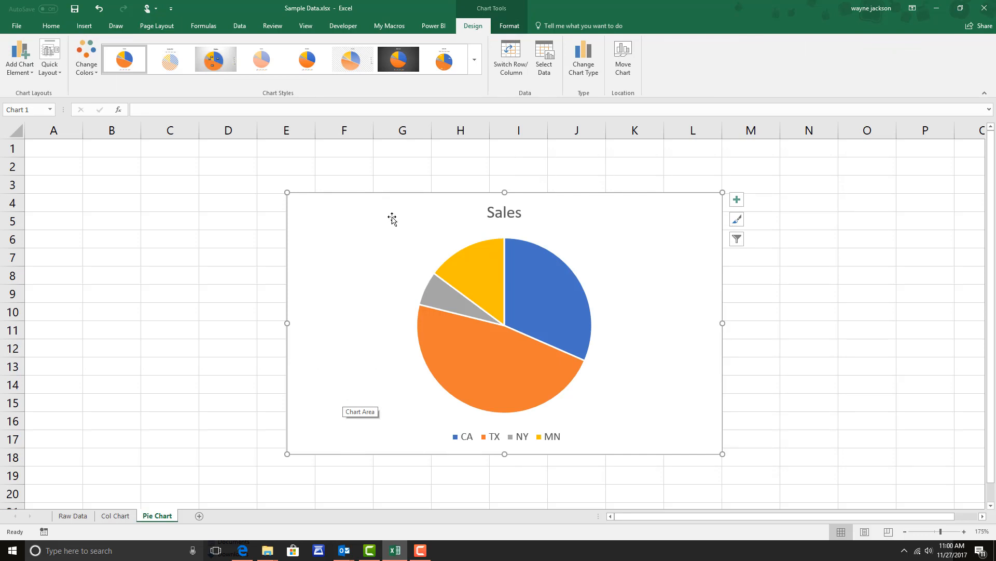
{"action": "mouse_move", "coordinate": [387, 215]}
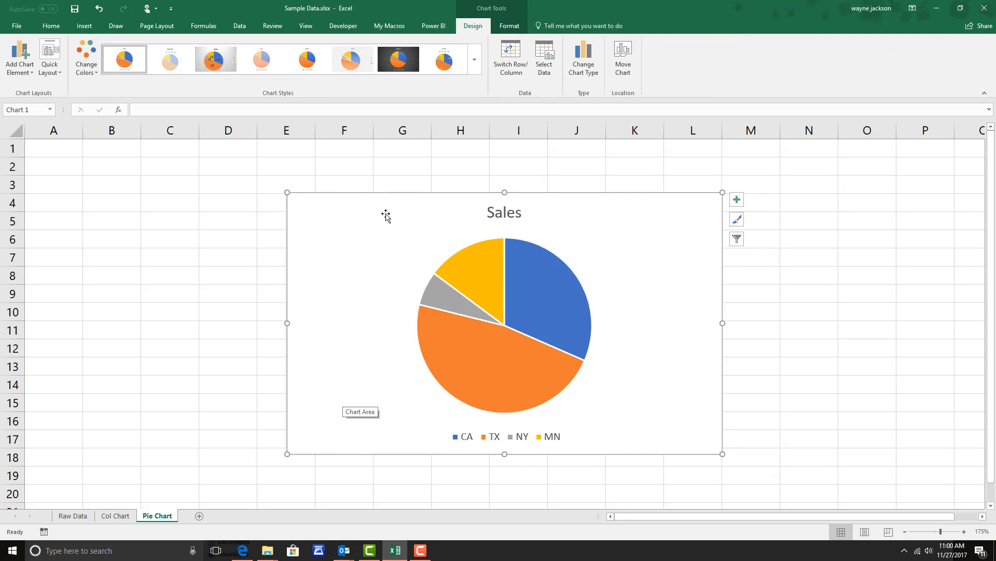
{"action": "mouse_move", "coordinate": [343, 207]}
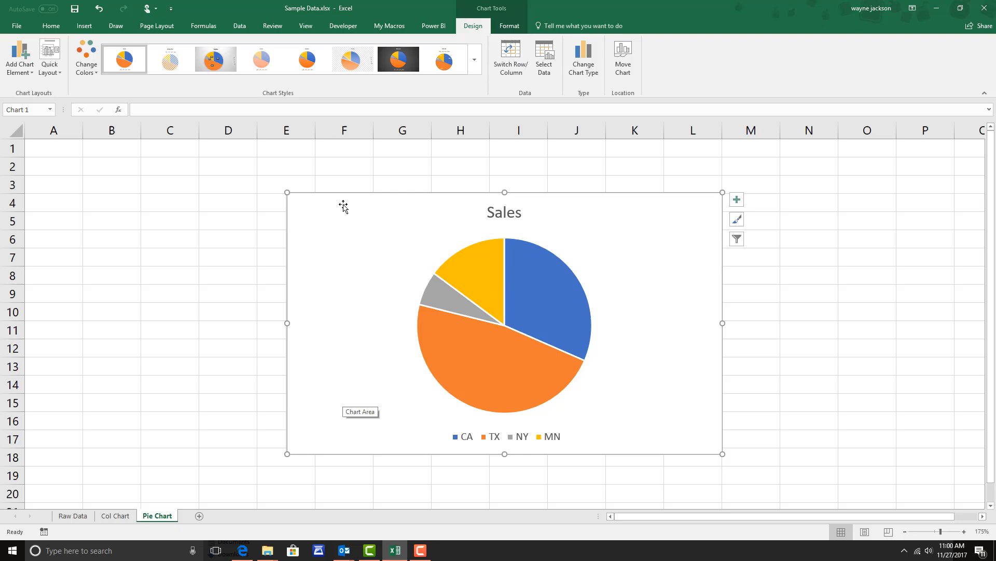
{"action": "left_click", "coordinate": [401, 258]}
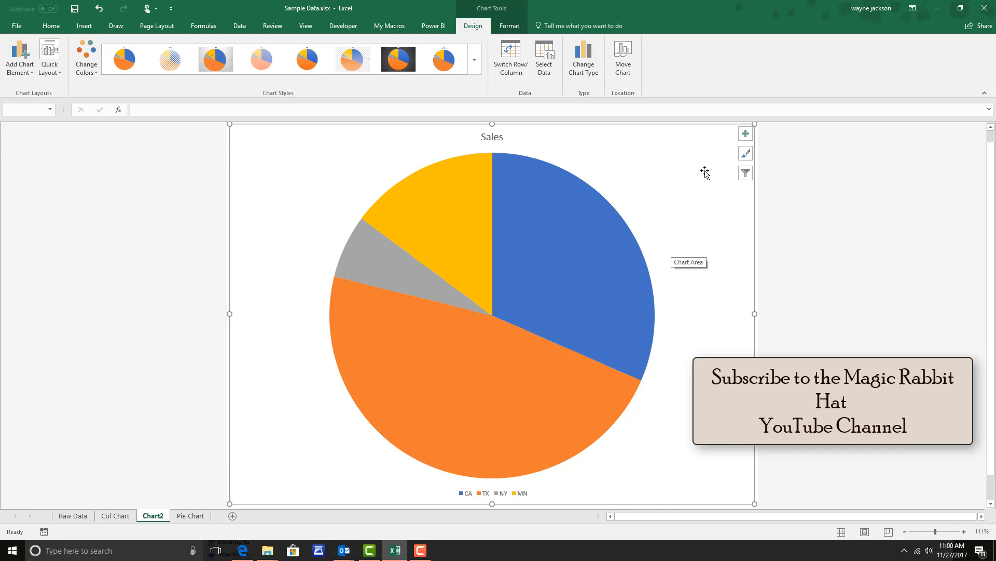
Turn on data labels so the pie slices show 200, 300, 40 and 94
{"action": "left_click", "coordinate": [745, 134]}
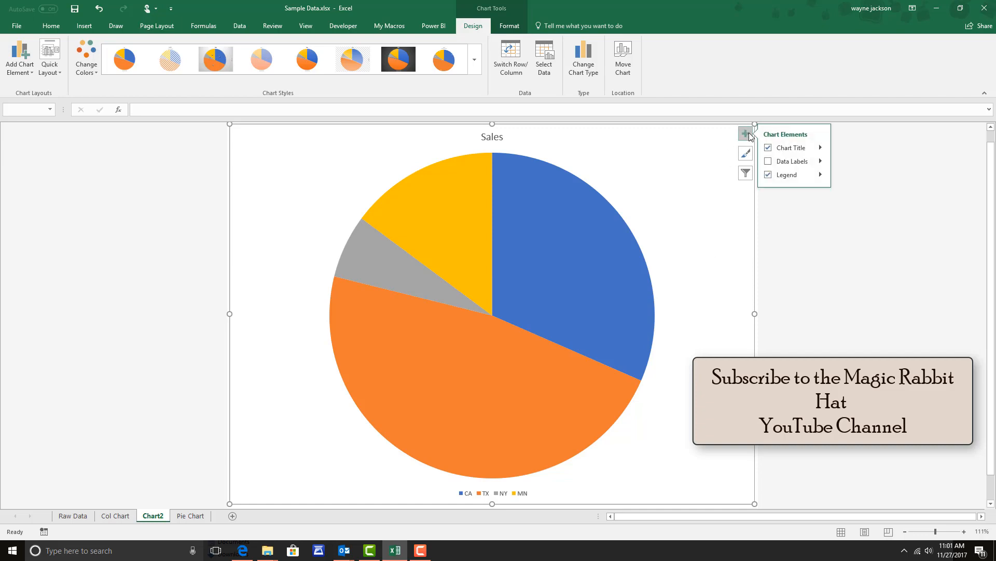
{"action": "left_click", "coordinate": [768, 161]}
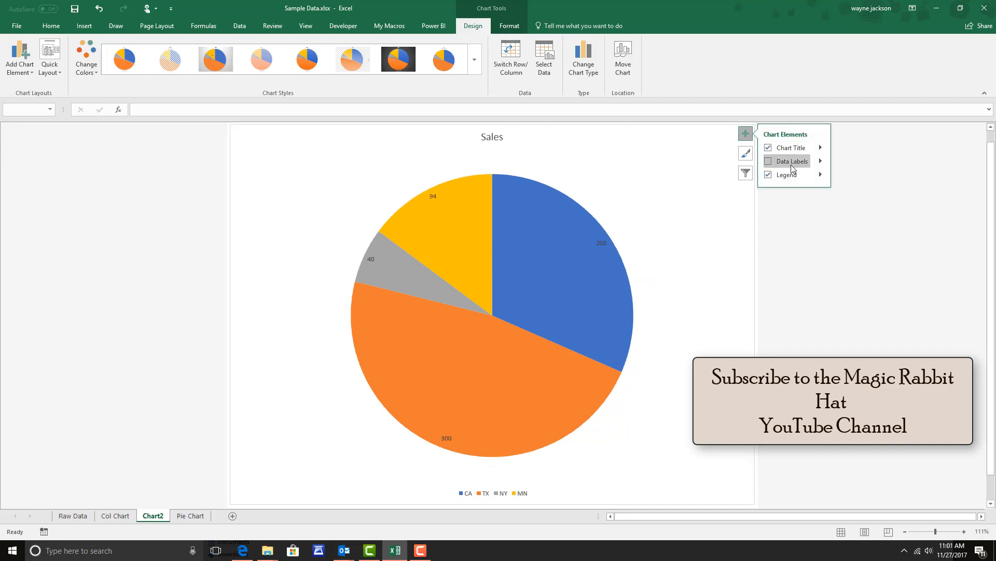
{"action": "left_click", "coordinate": [51, 25]}
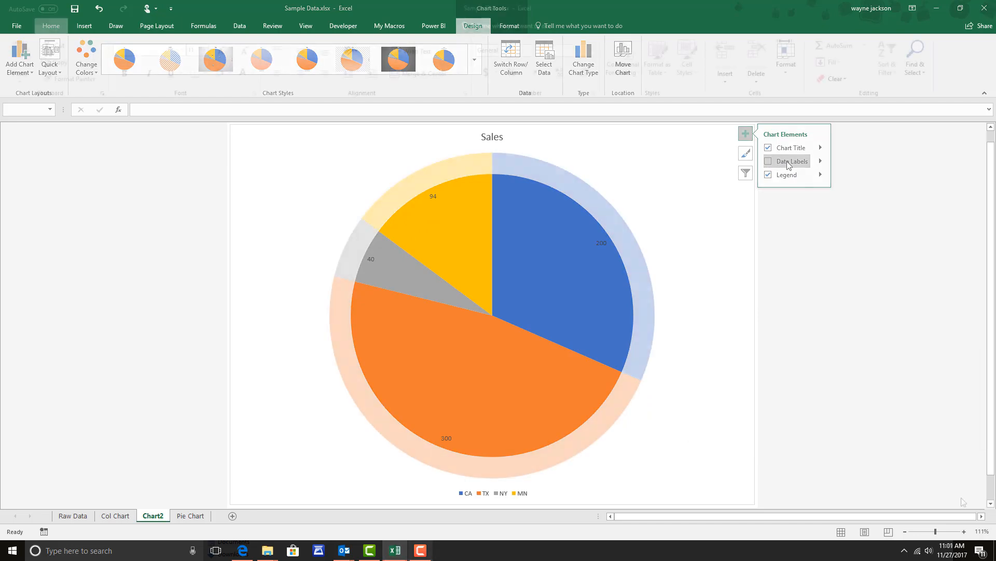